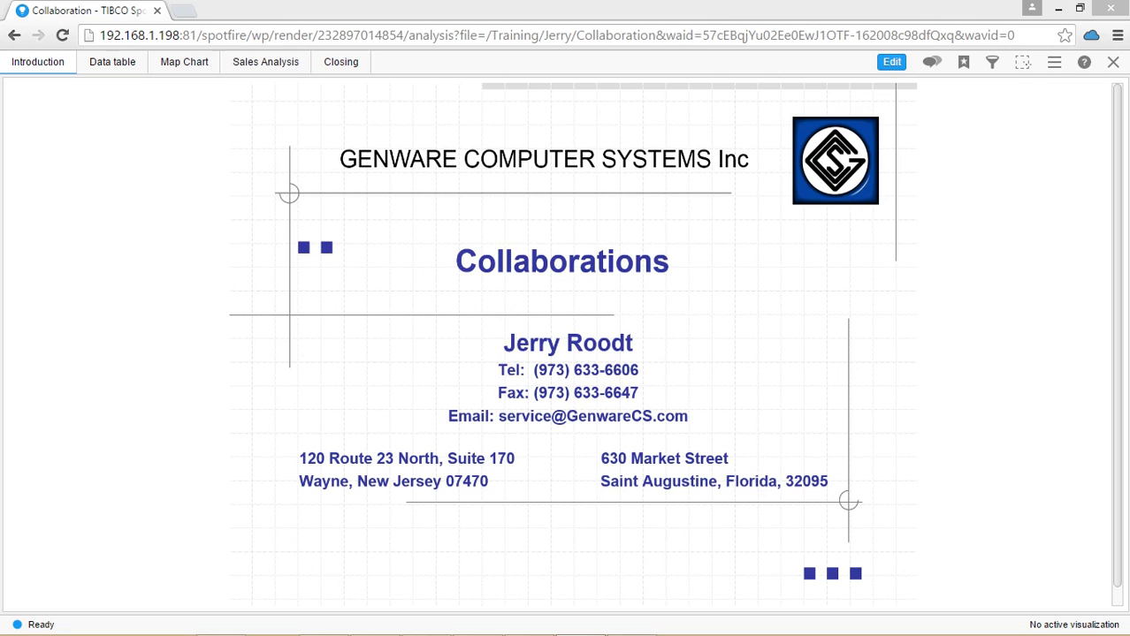
# - Show the Data table page listing the Store-training-data-final sales records
pyautogui.click(111, 62)
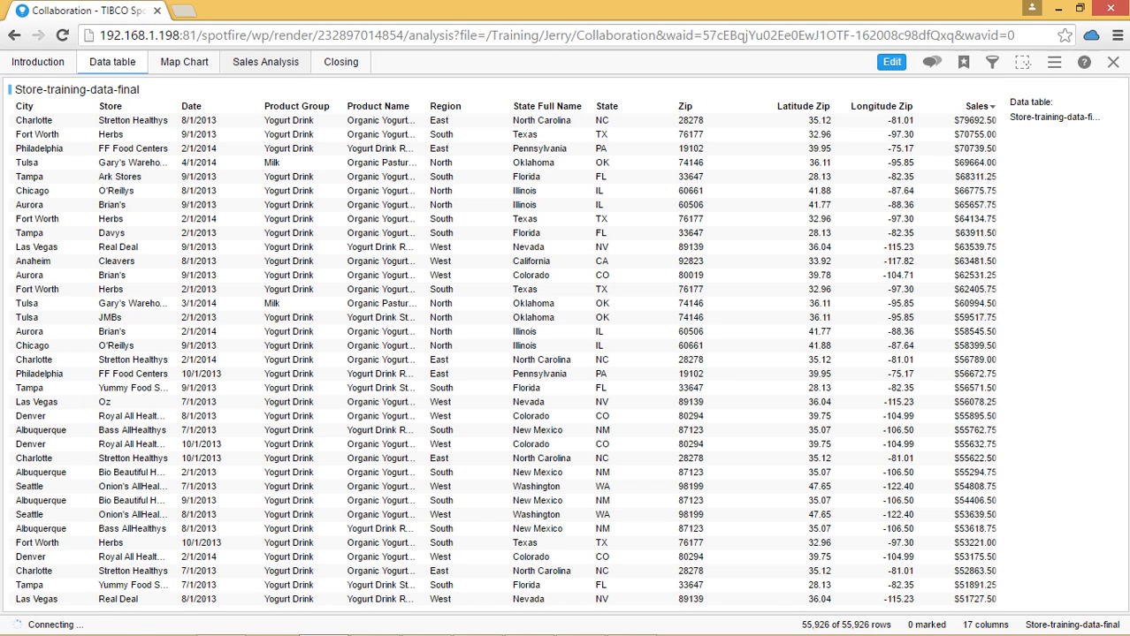
# - On the Sales Analysis page, mark the Yogurt Drink bar and show the chart comment conversations
pyautogui.click(265, 62)
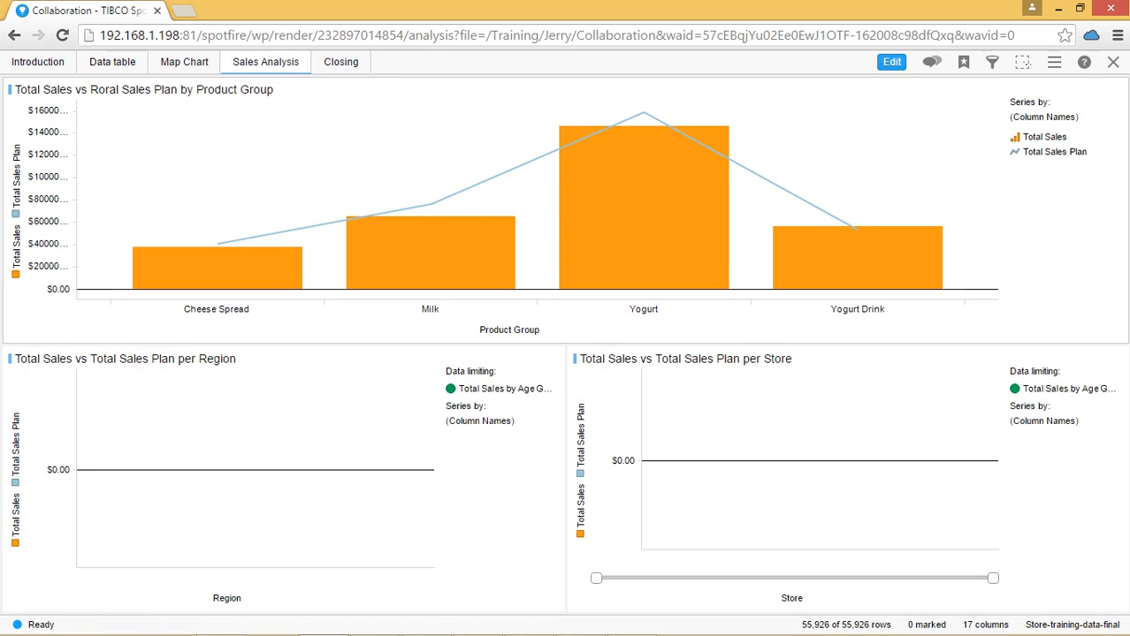
pyautogui.click(855, 257)
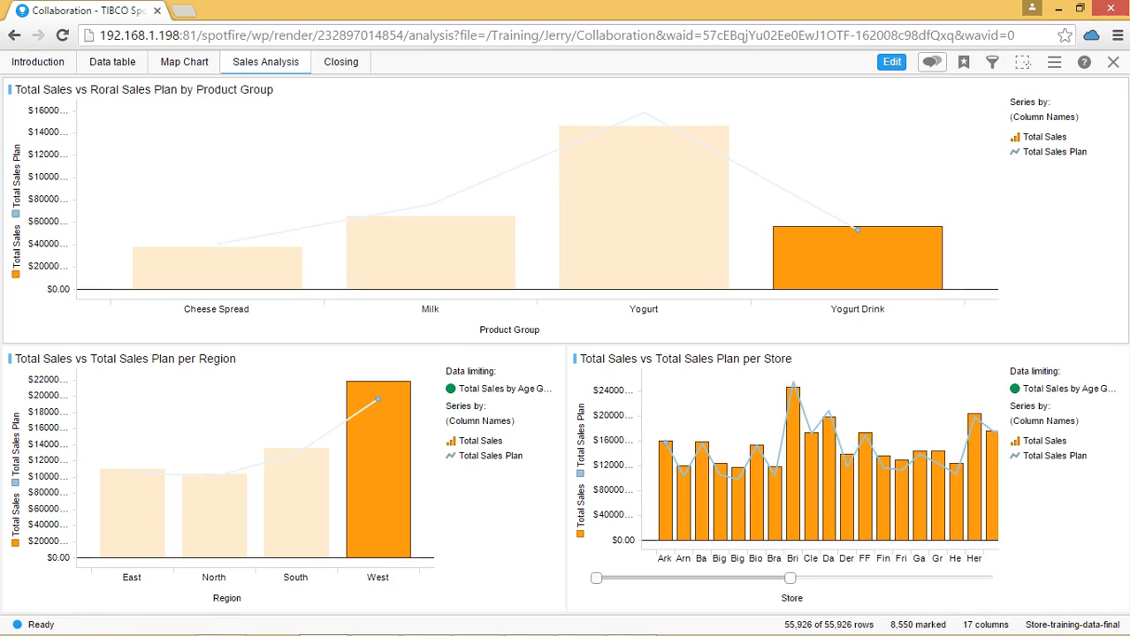
pyautogui.click(930, 62)
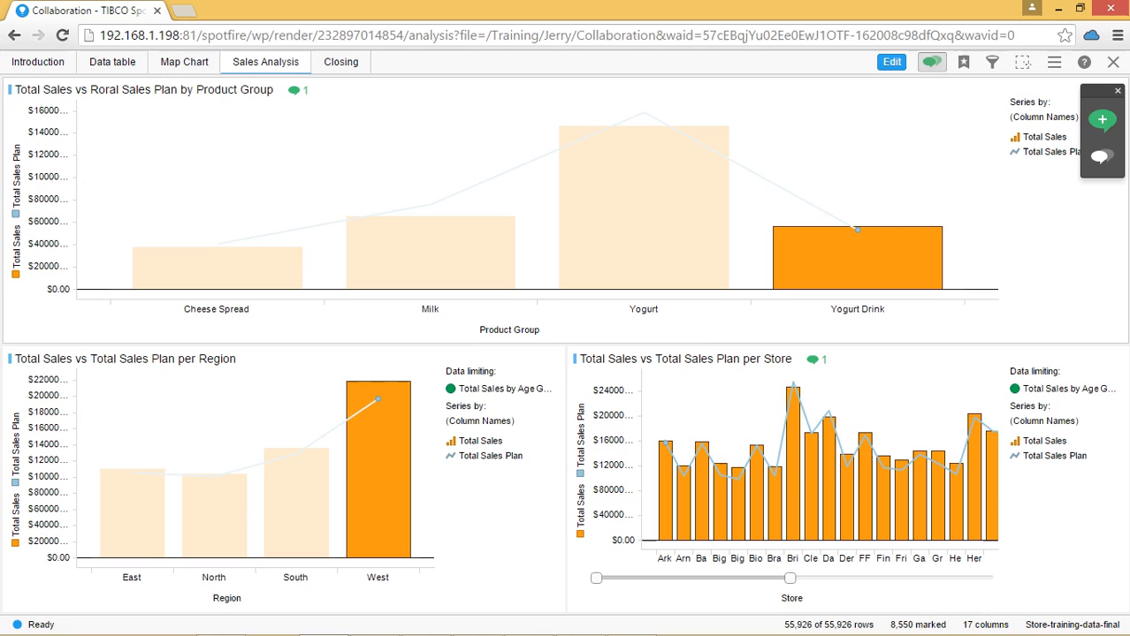
# - Post a new comment 'West coast is a problem' attached to the South bar of the region sales chart
pyautogui.click(377, 424)
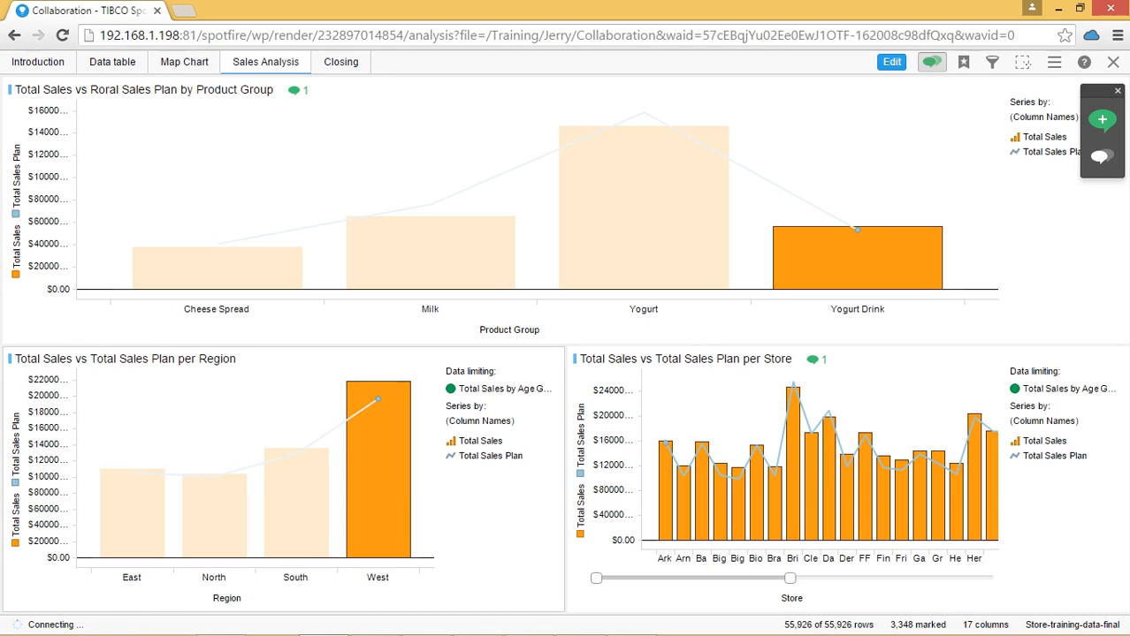
pyautogui.click(283, 479)
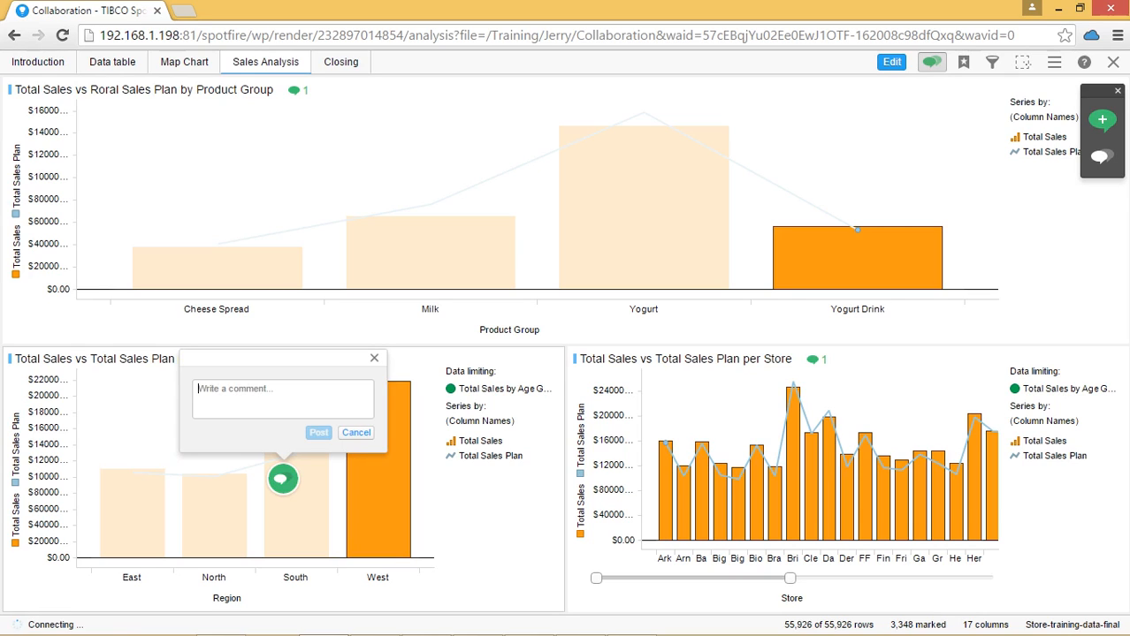
pyautogui.write('West coast is a p')
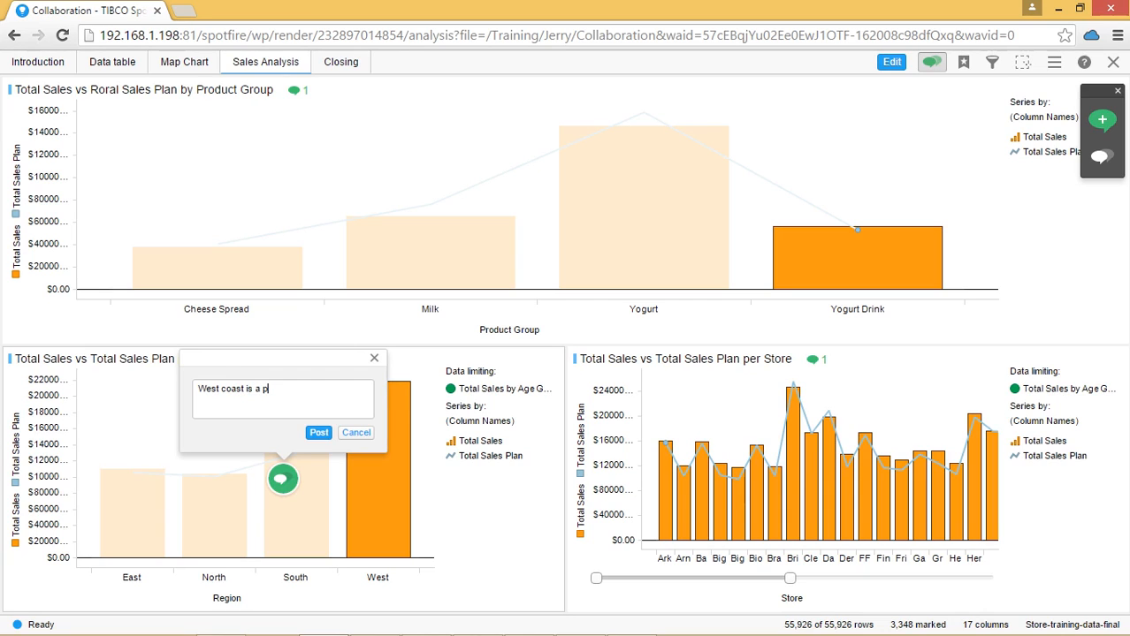
pyautogui.write('roblem')
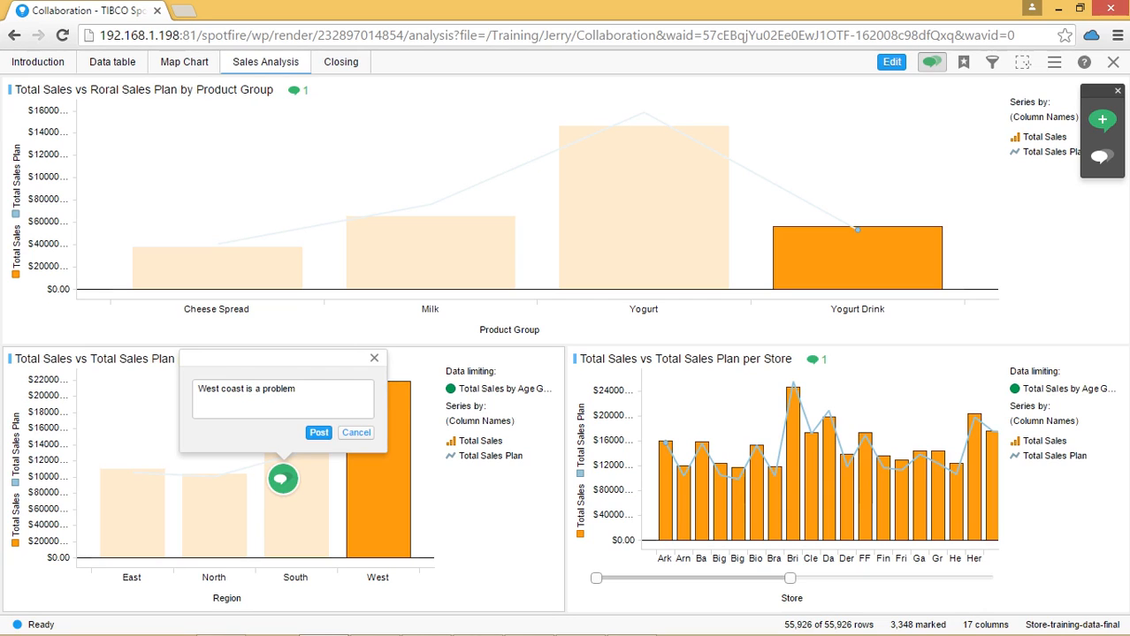
pyautogui.click(318, 431)
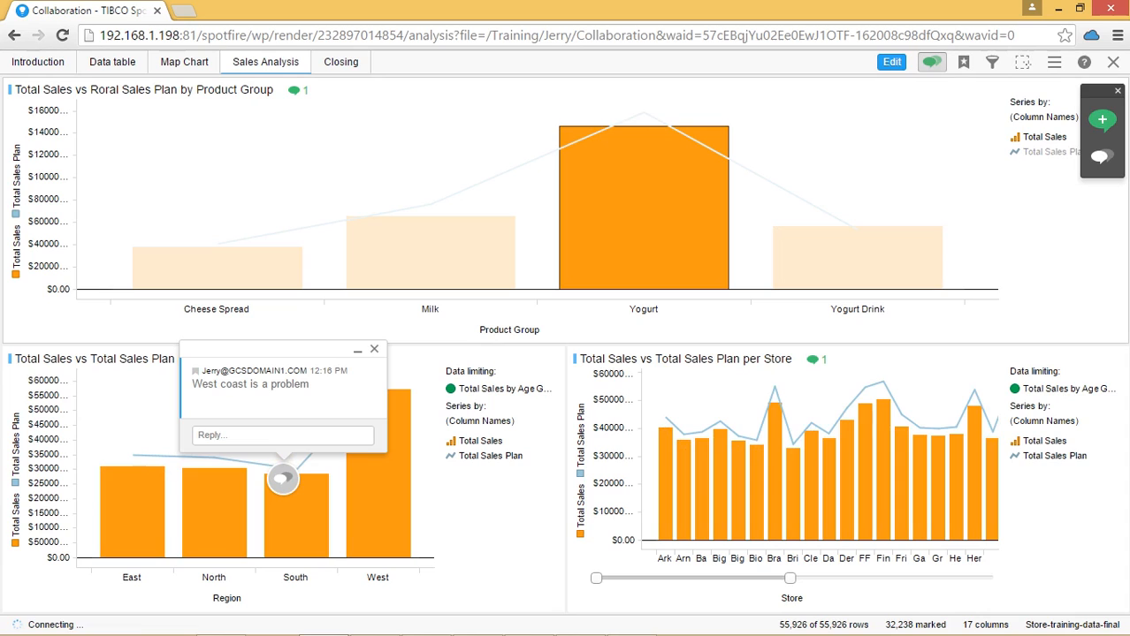
# - Reply 'This is not so bad' to the West coast comment and show the Conversations panel listing all comments
pyautogui.click(283, 435)
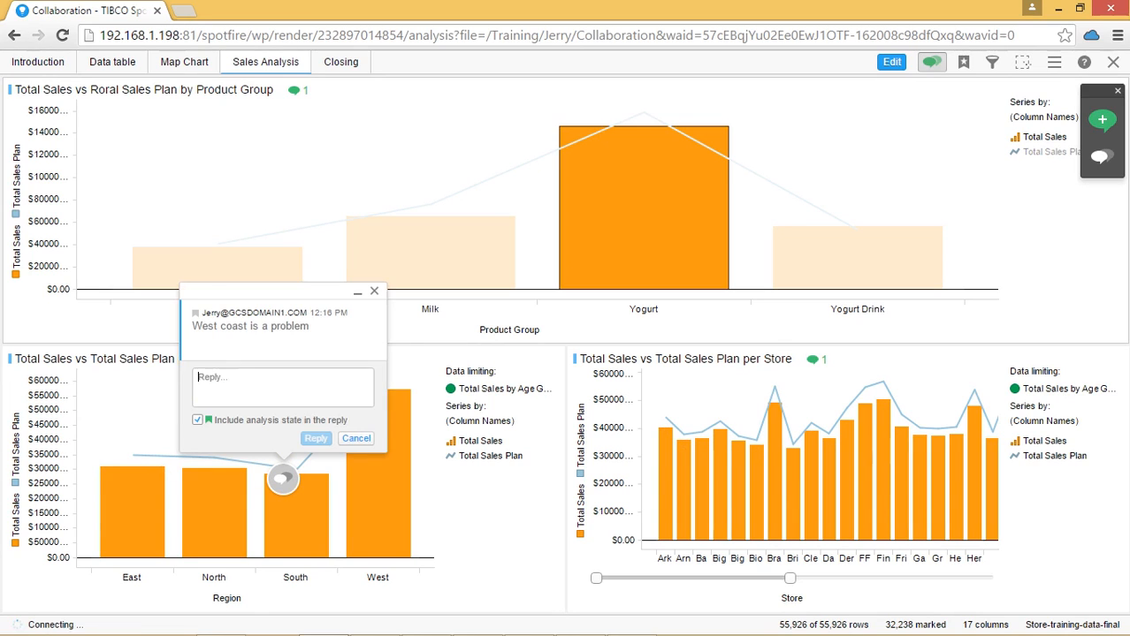
pyautogui.moveTo(300, 461)
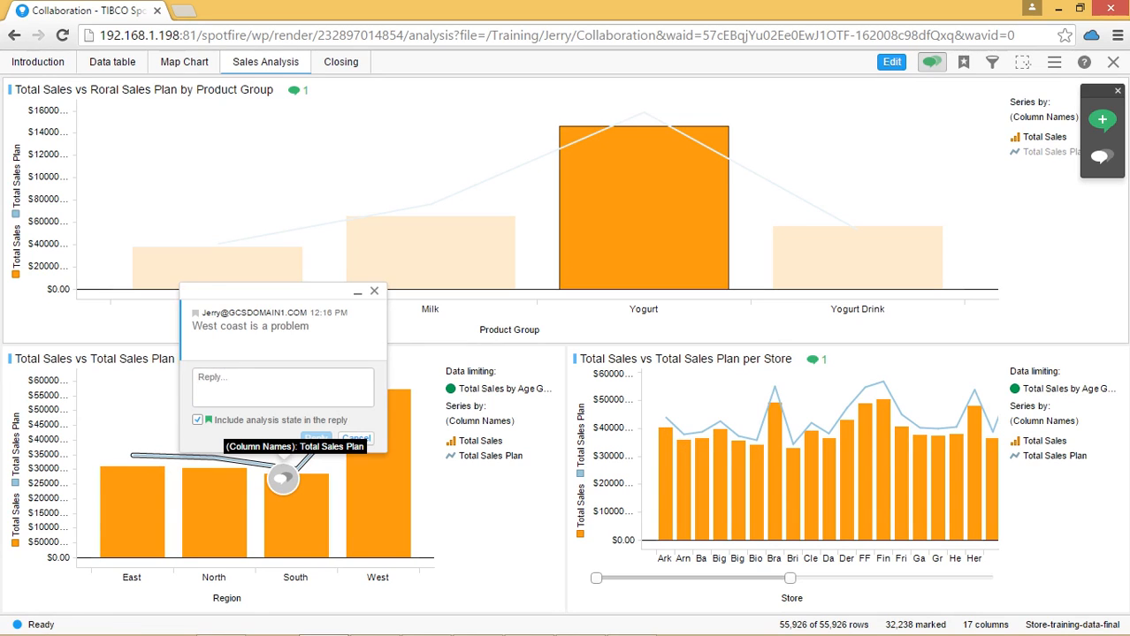
pyautogui.write('This is not so bad')
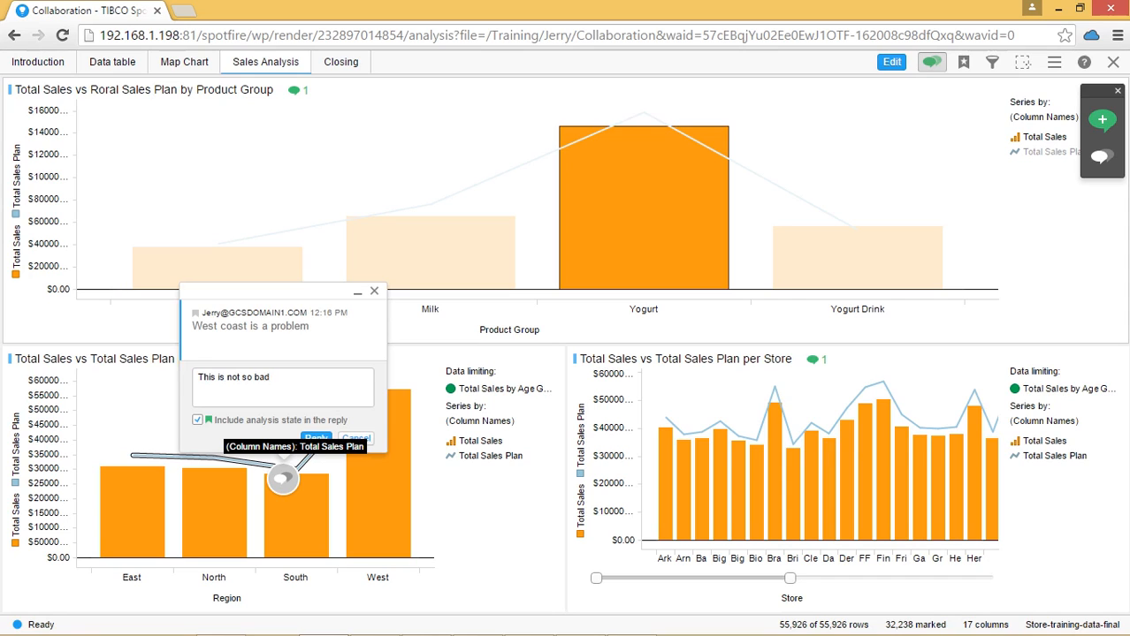
pyautogui.click(314, 440)
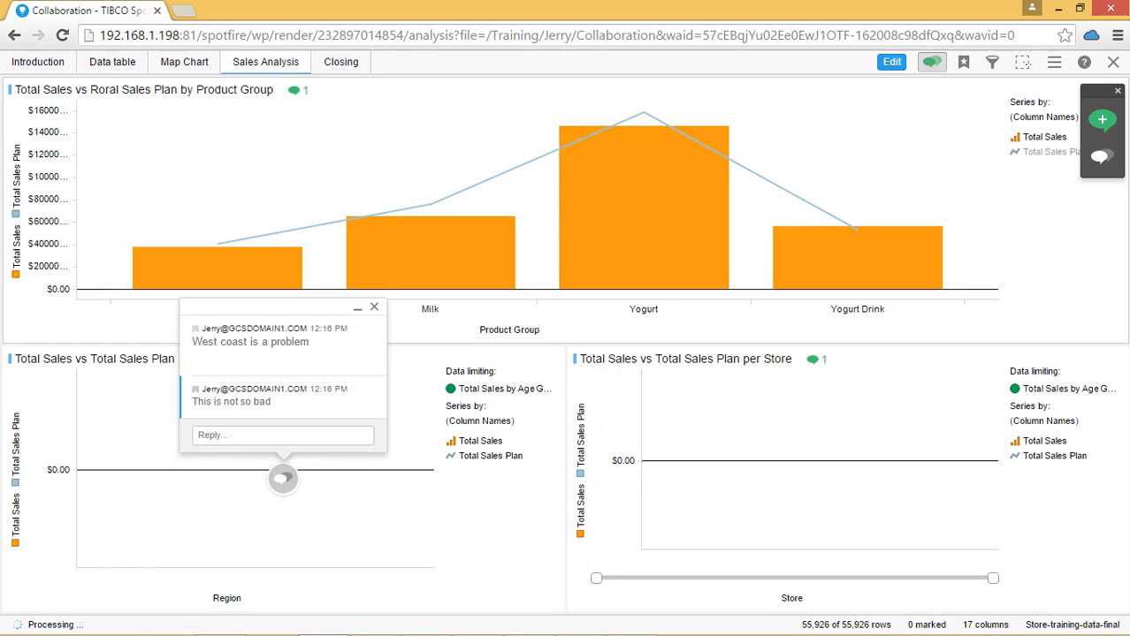
pyautogui.click(644, 203)
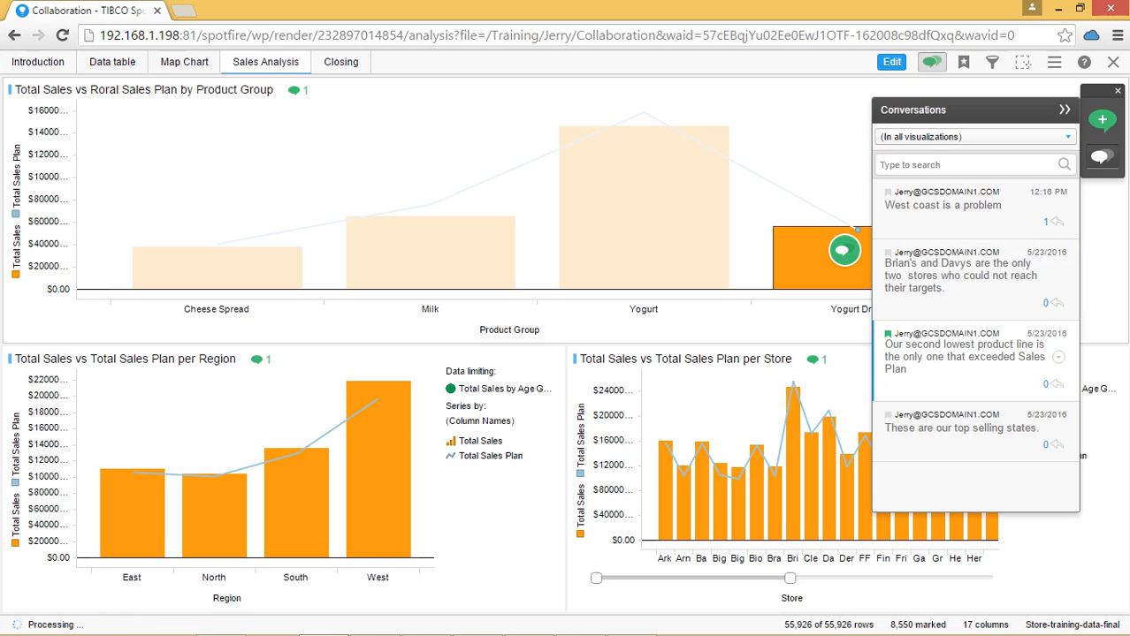
# - Jump to the 'These are our top selling states' conversation, filter the list to the per-Store chart, then hide conversations
pyautogui.click(184, 60)
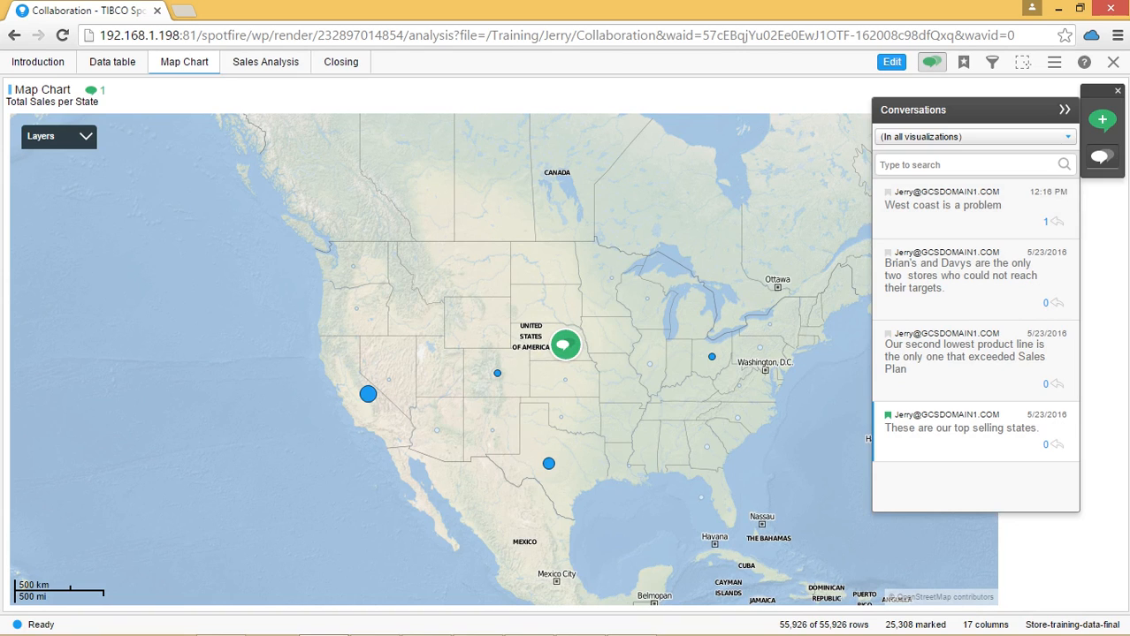
pyautogui.click(976, 136)
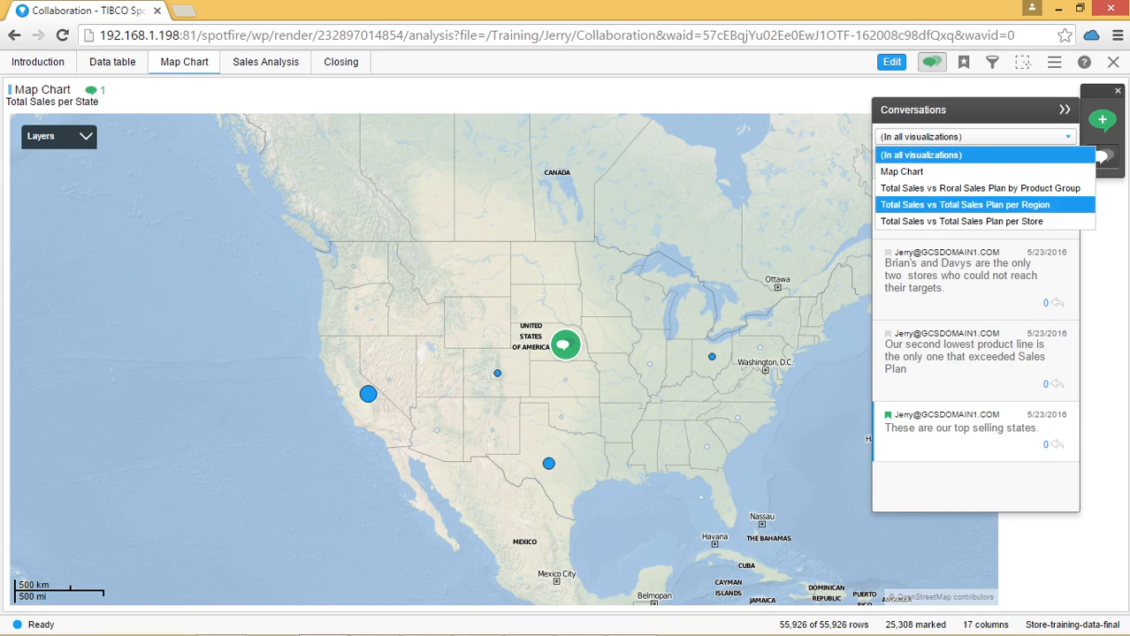
pyautogui.click(962, 221)
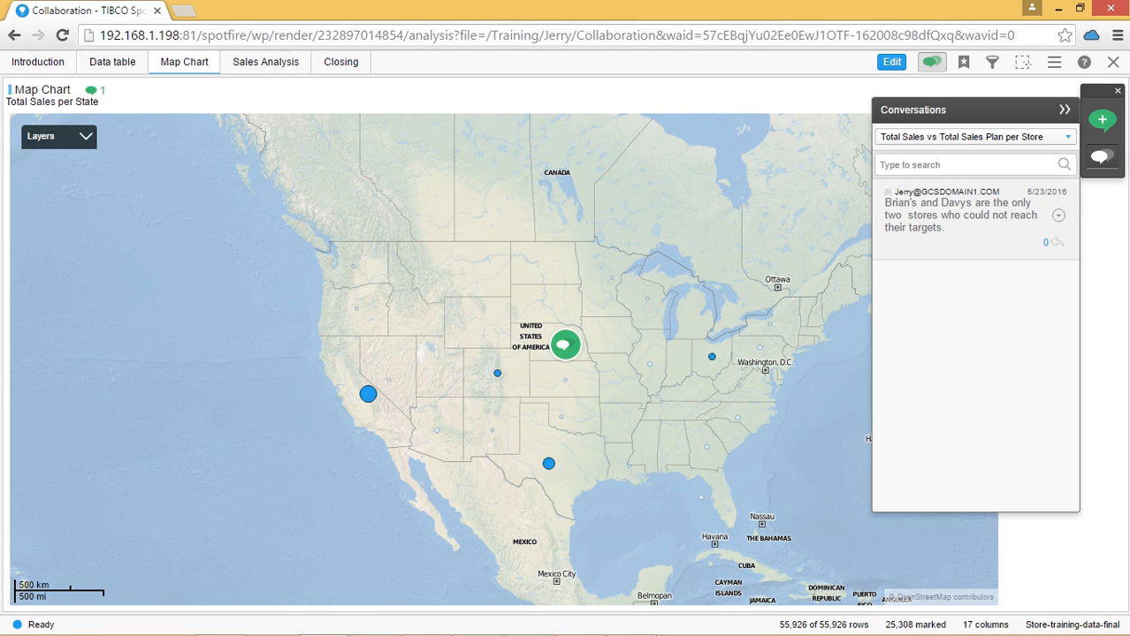
pyautogui.click(1057, 215)
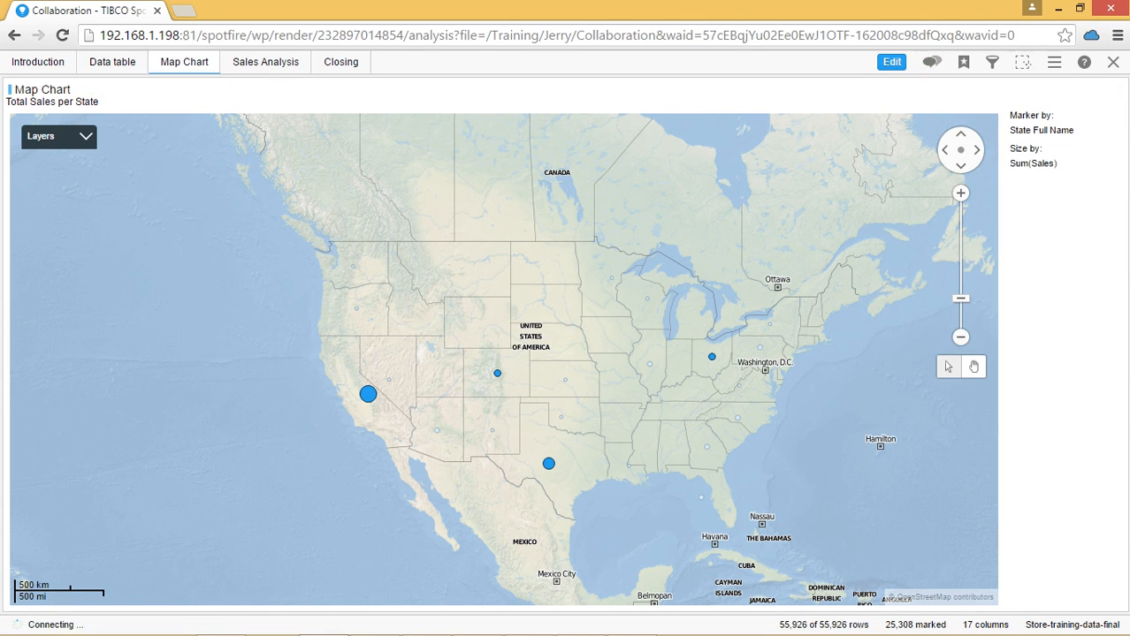
# - Return to the Sales Analysis page, then show the Closing thank-you slide
pyautogui.click(265, 62)
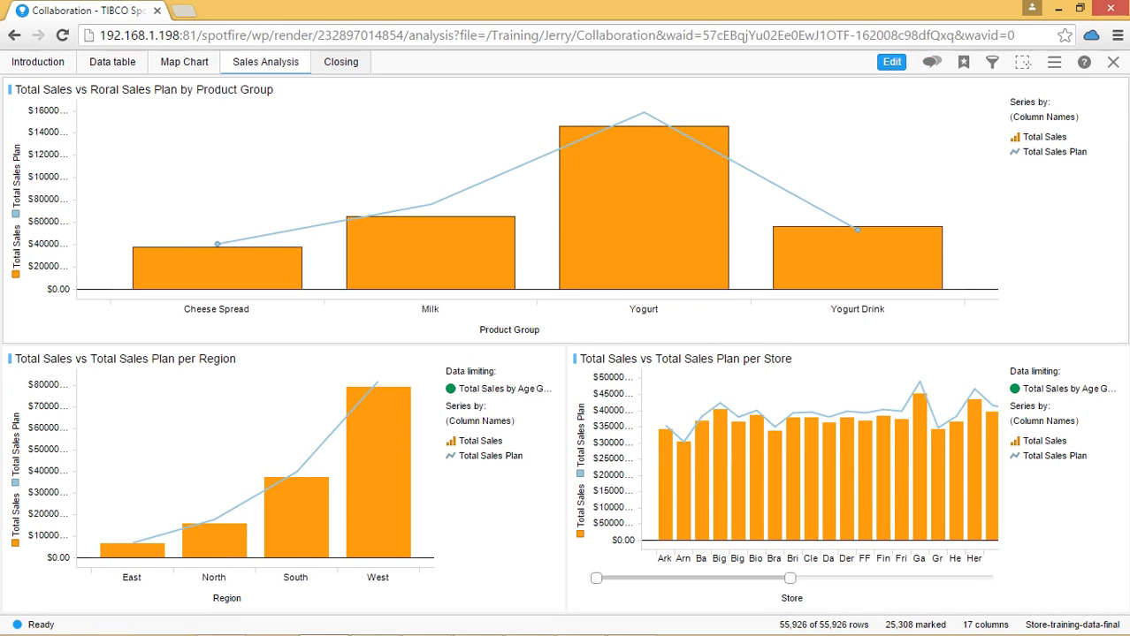
pyautogui.click(339, 60)
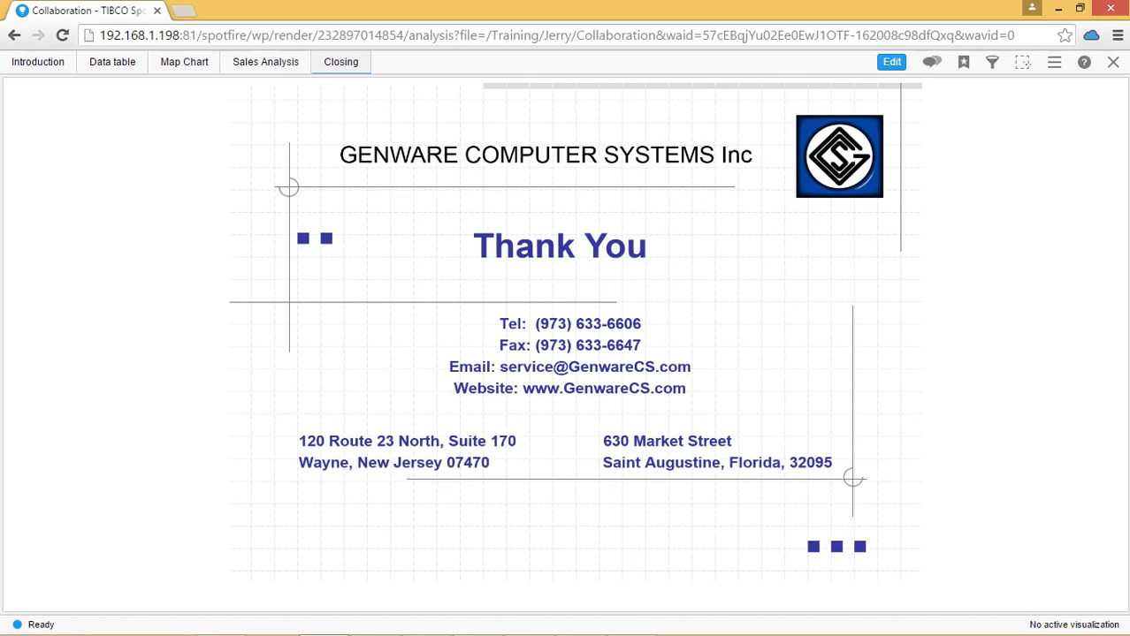